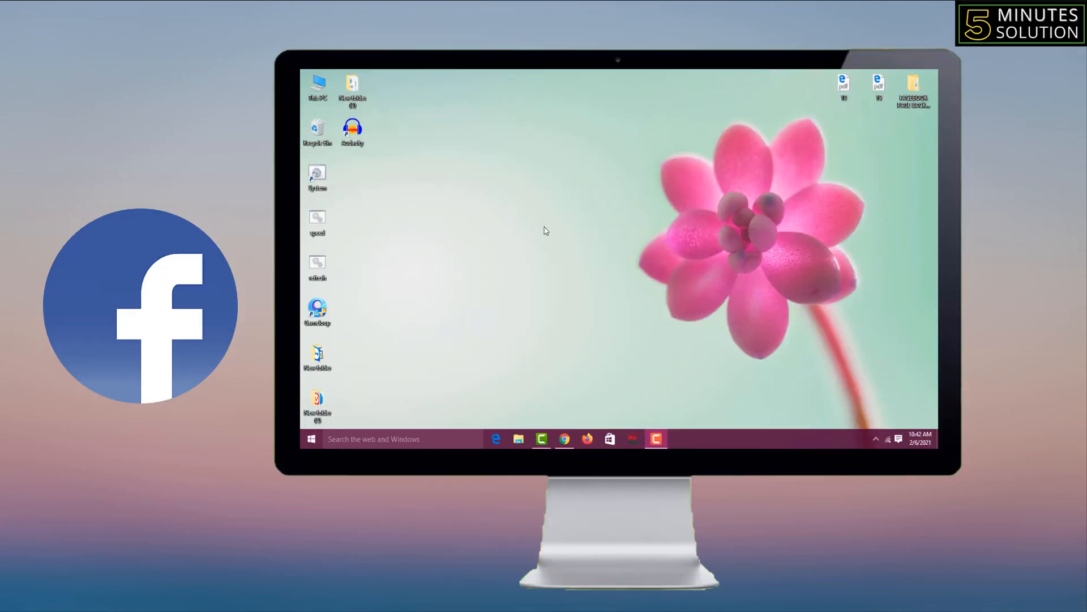
pyautogui.moveTo(564, 310)
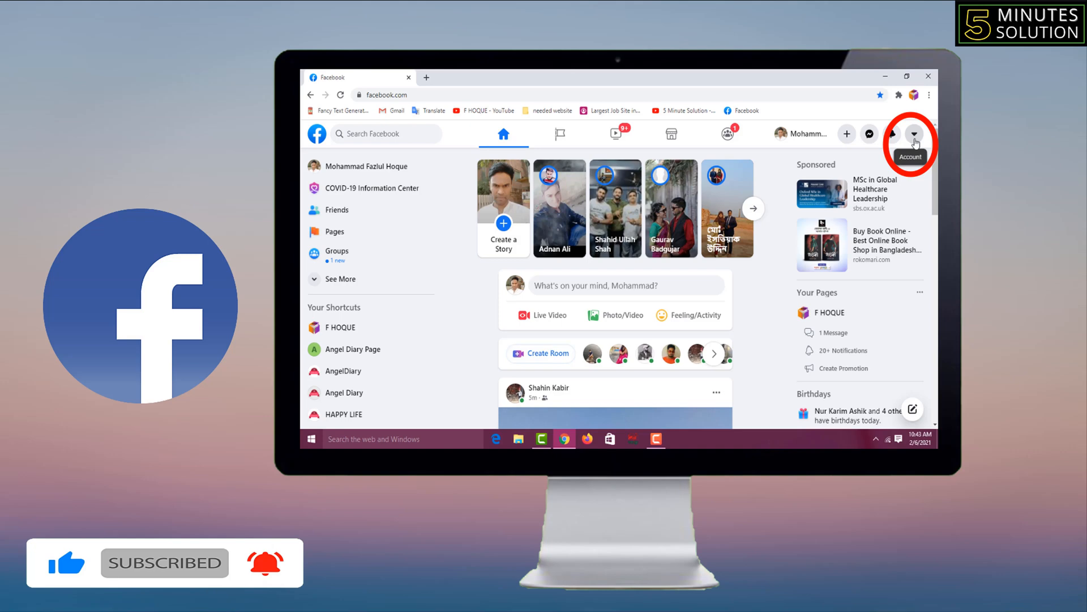
# Go to Settings via the account menu's Settings & Privacy.
pyautogui.click(914, 133)
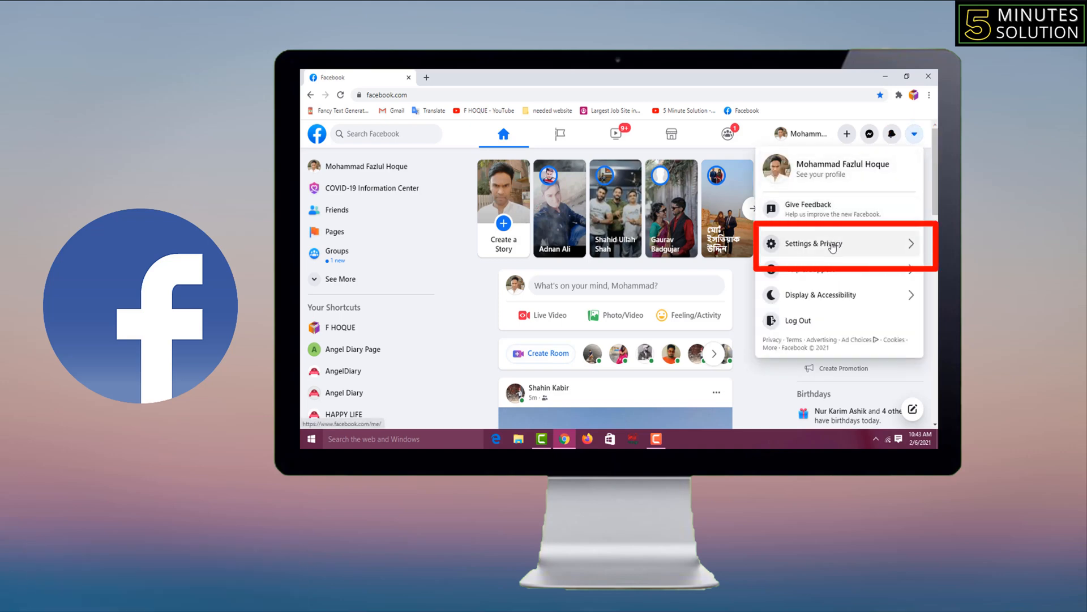
pyautogui.click(814, 244)
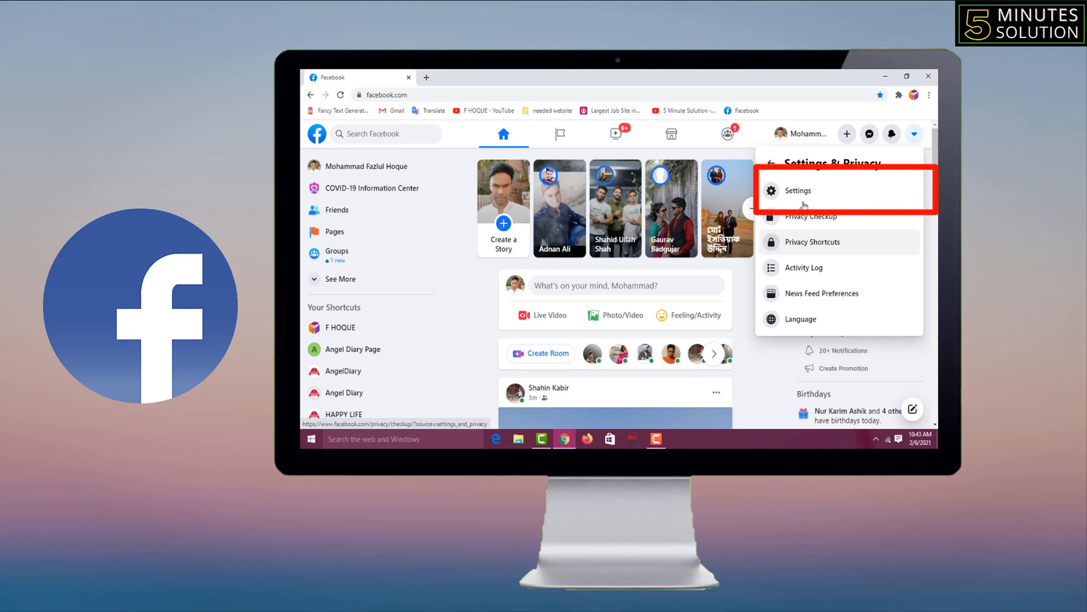
pyautogui.click(796, 191)
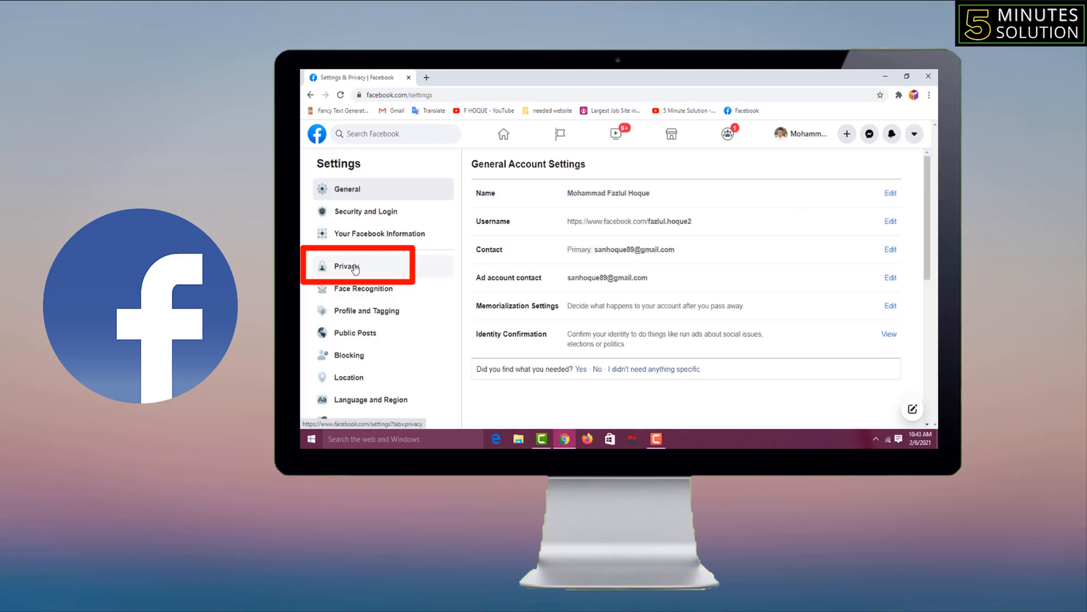
# Show the Privacy section and reach 'Who can see your friends list?', currently Public.
pyautogui.click(346, 266)
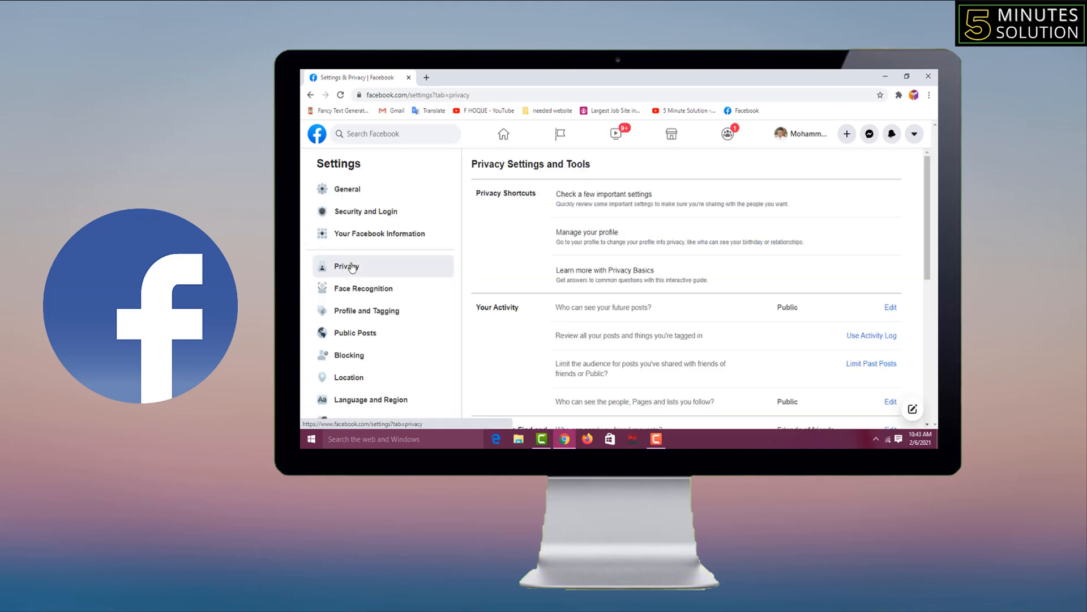
pyautogui.scroll(-3)
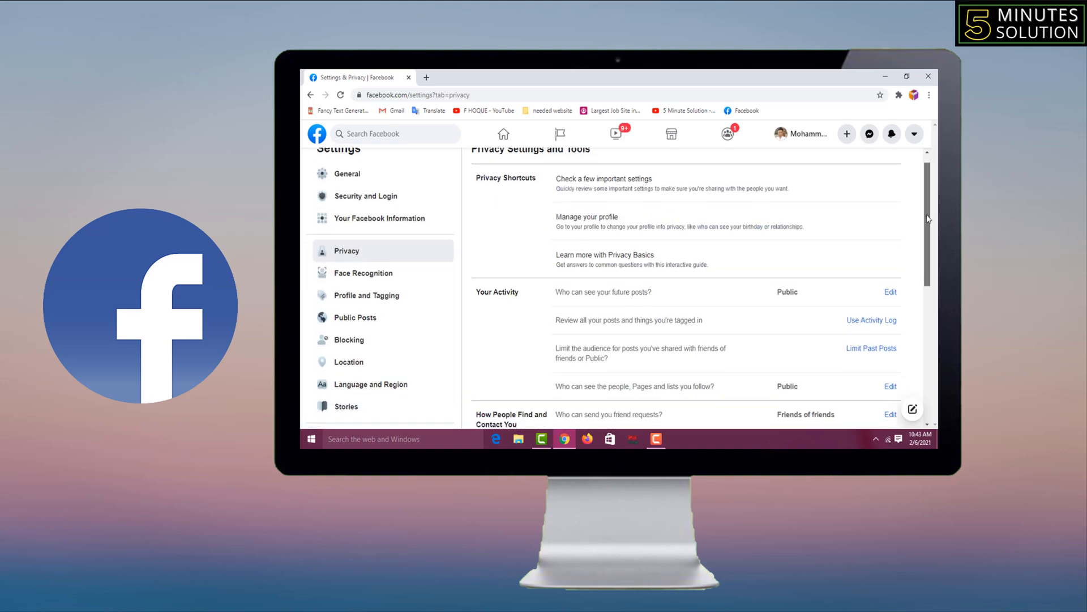
pyautogui.scroll(-3)
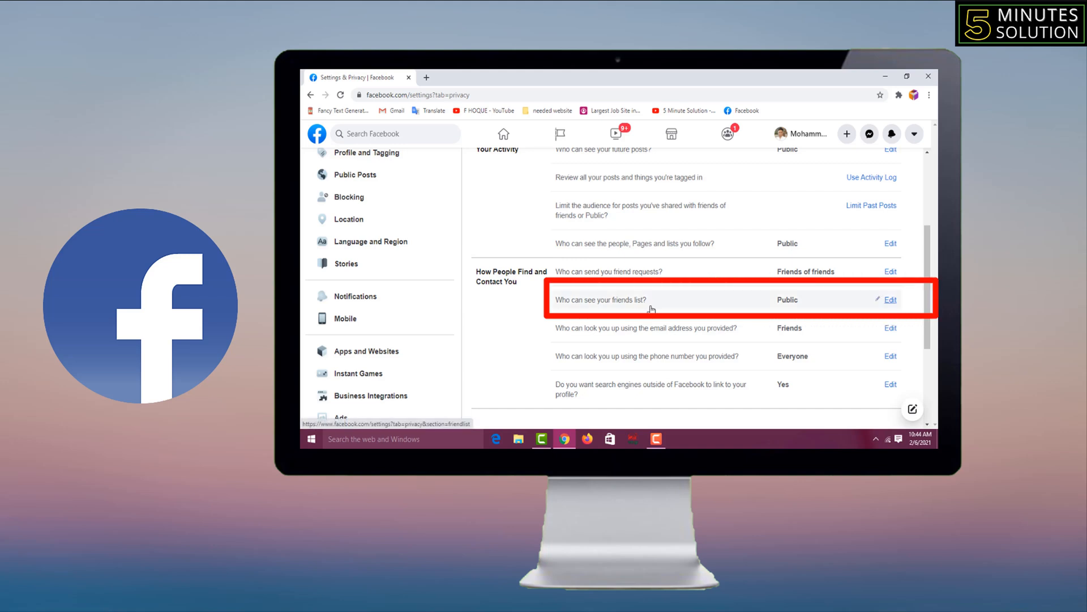
pyautogui.moveTo(890, 307)
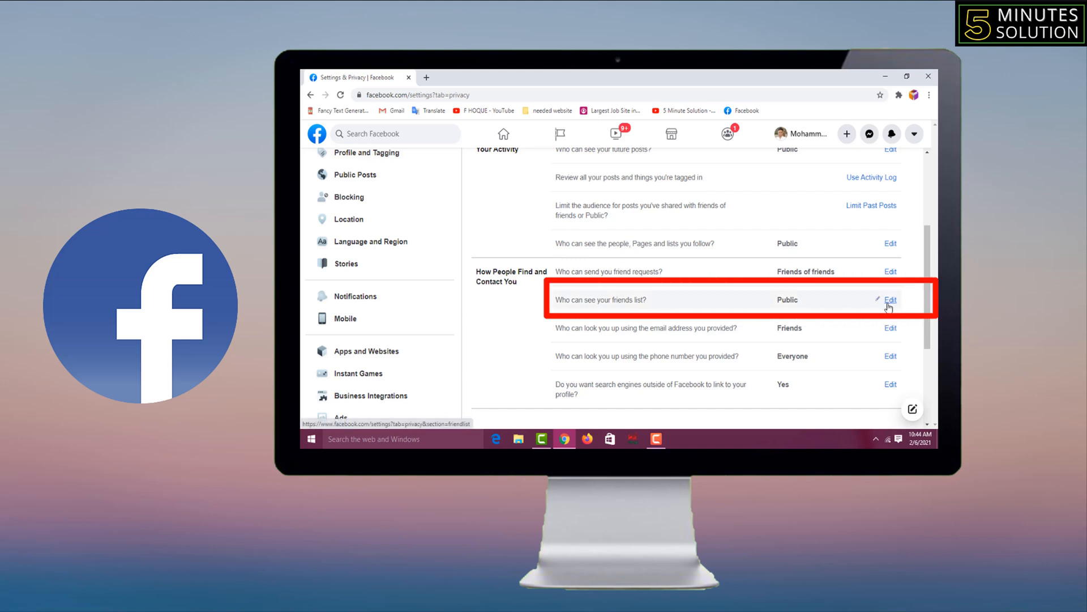
# Set 'Who can see your friends list?' audience from Public to Only me.
pyautogui.click(891, 299)
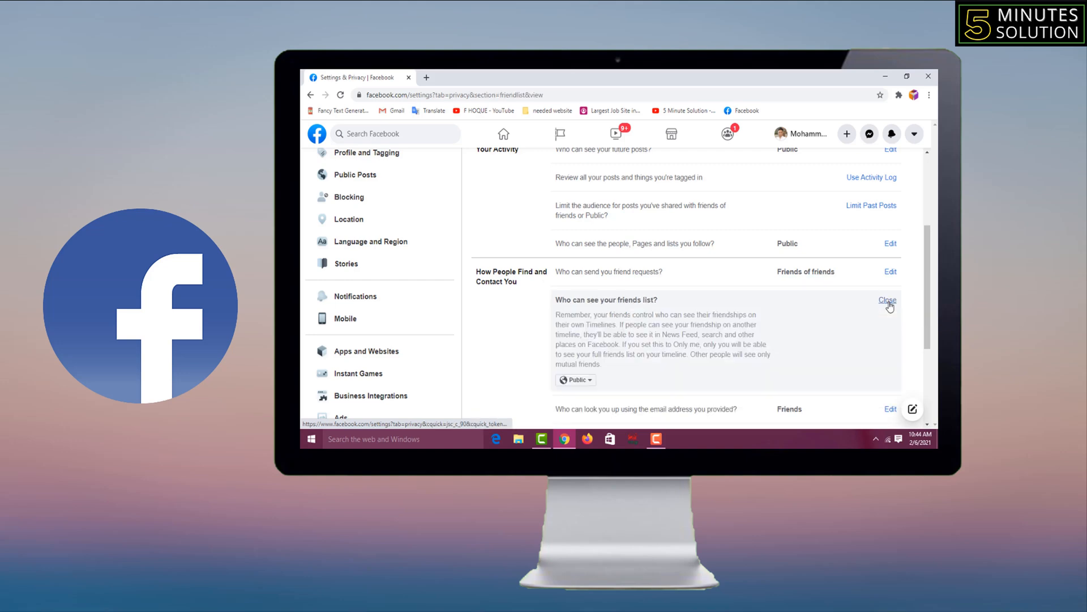
pyautogui.scroll(-3)
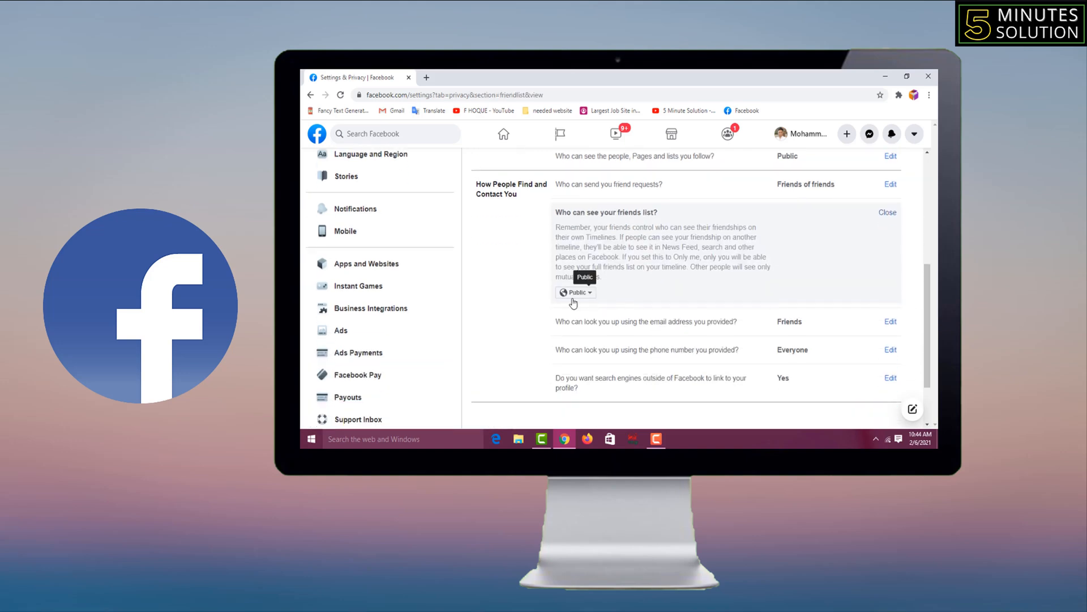
pyautogui.click(575, 293)
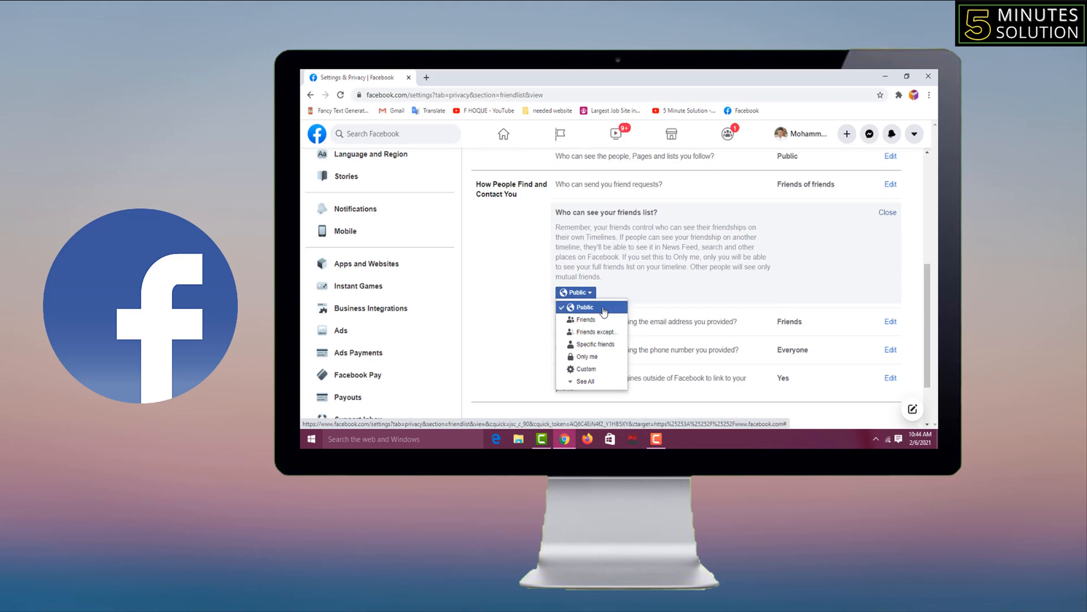
pyautogui.moveTo(594, 332)
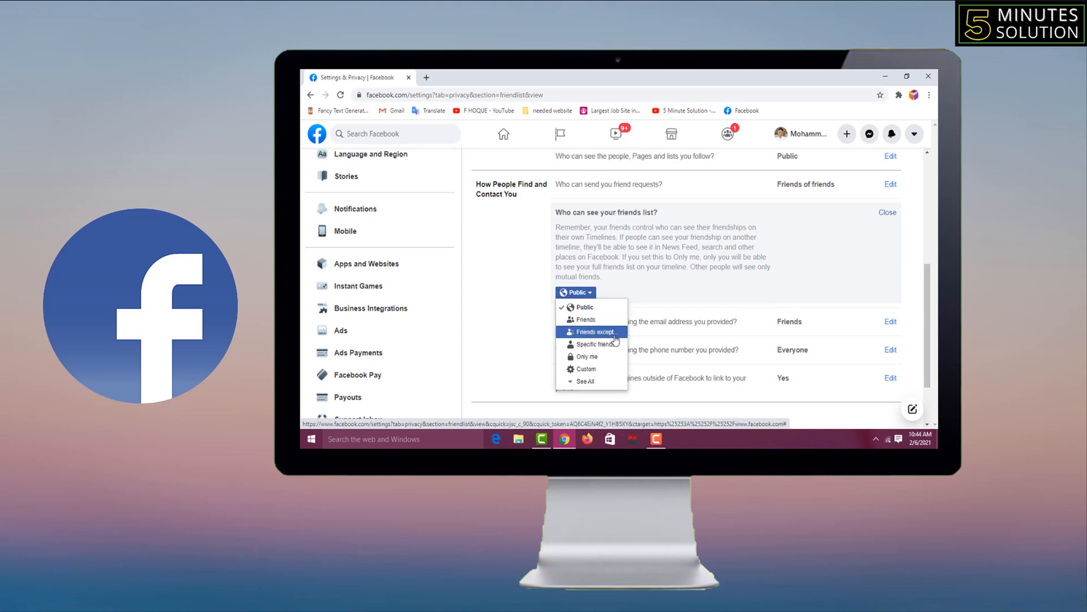
pyautogui.moveTo(587, 356)
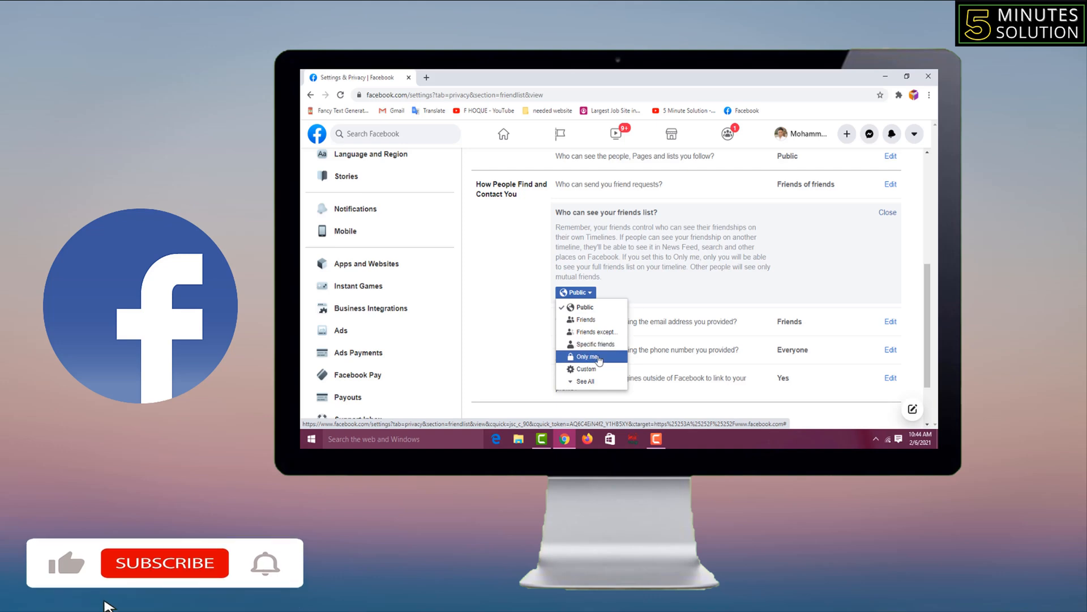
pyautogui.moveTo(588, 368)
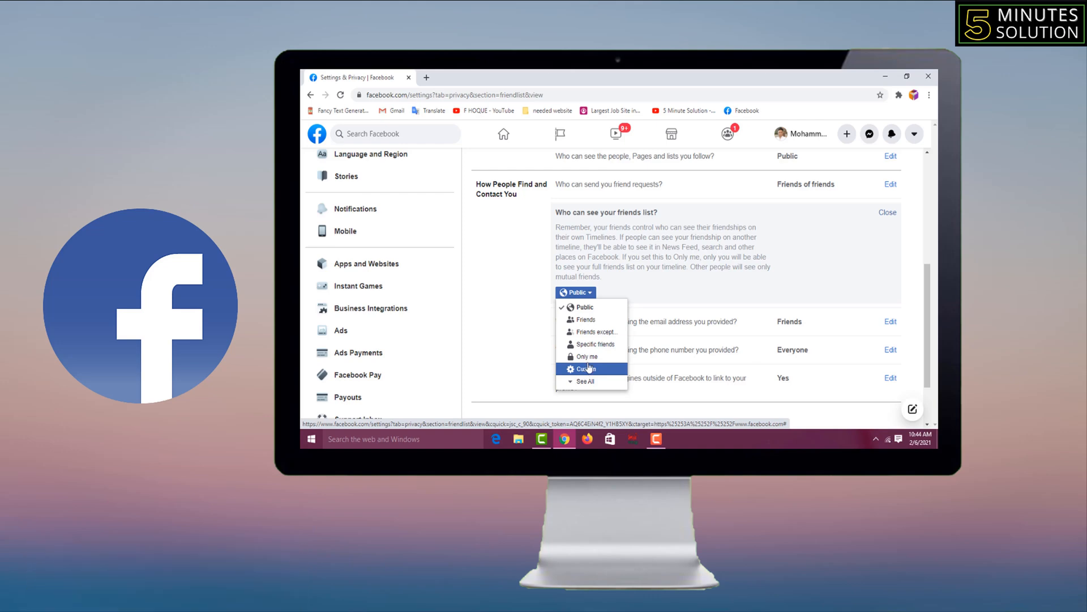
pyautogui.click(587, 356)
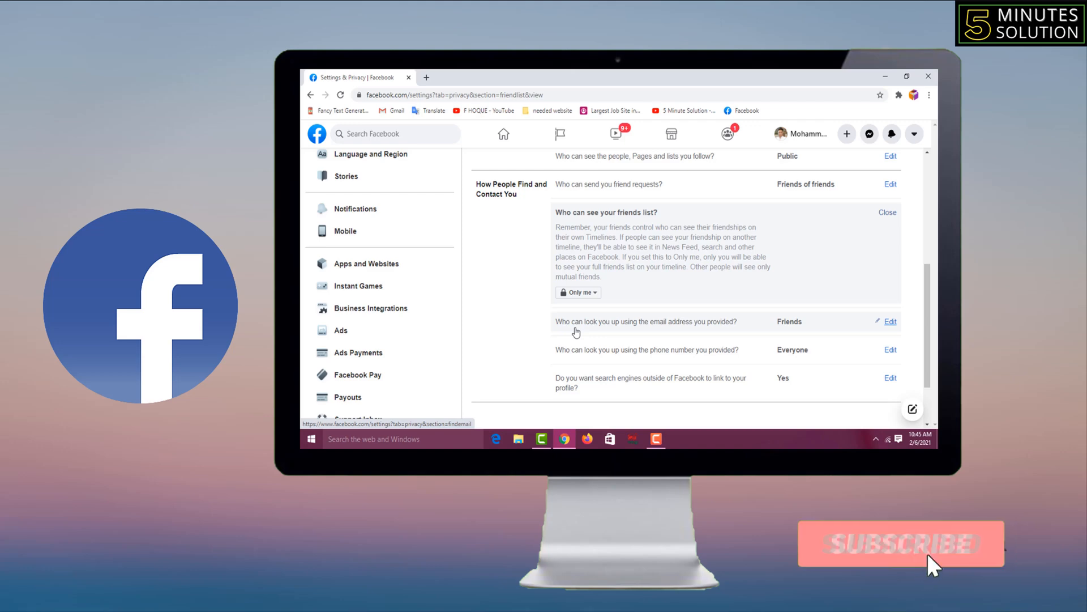
pyautogui.click(900, 544)
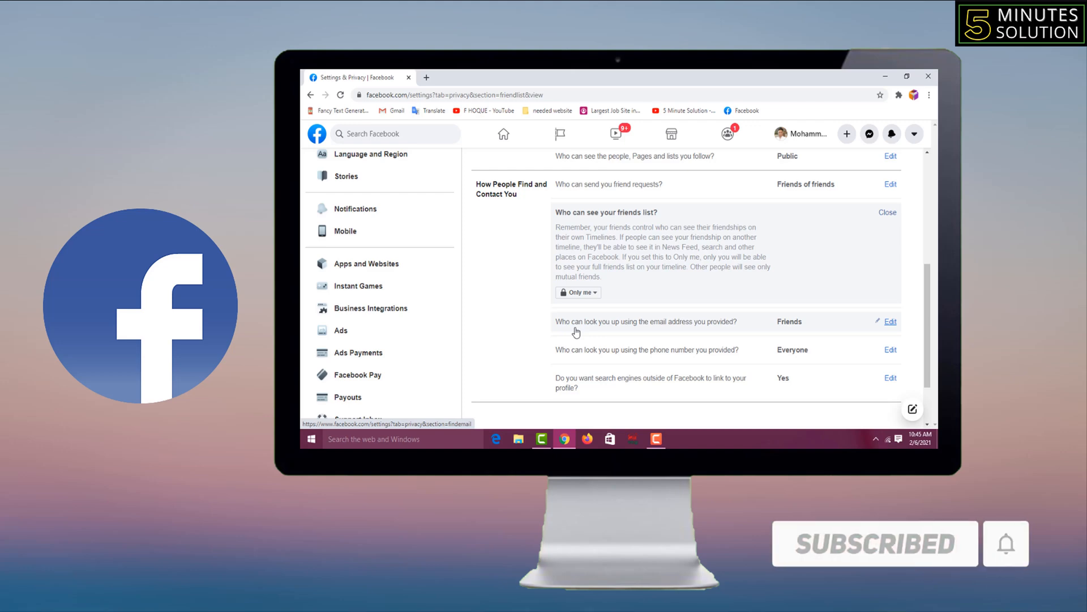